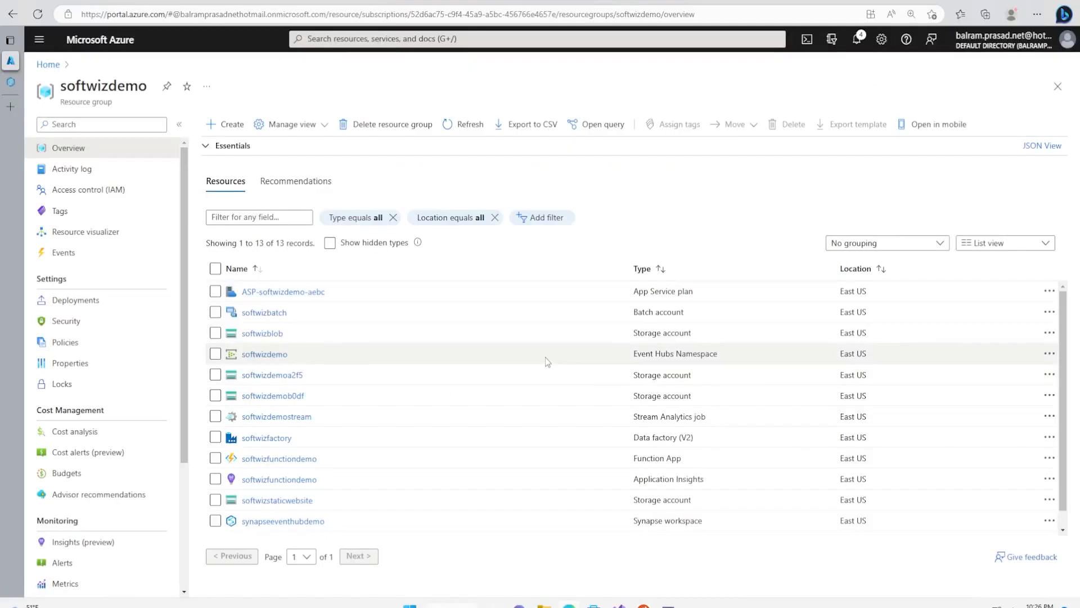
mouse_move(562, 362)
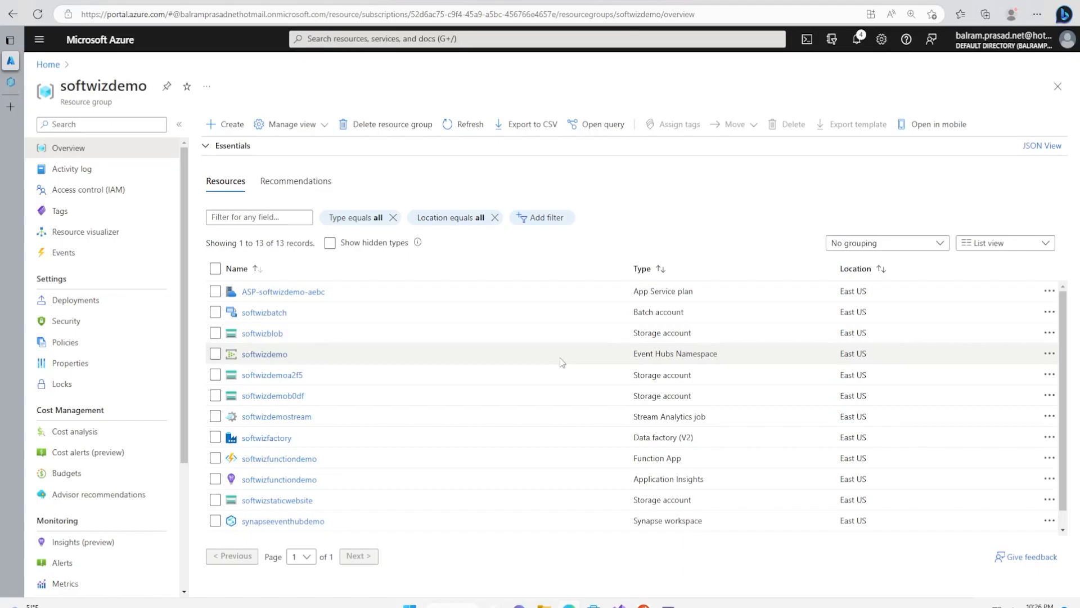
Step: Show the Apache Spark pools of the synapseeventhubdemo workspace, including the demo pool
double_click(123, 85)
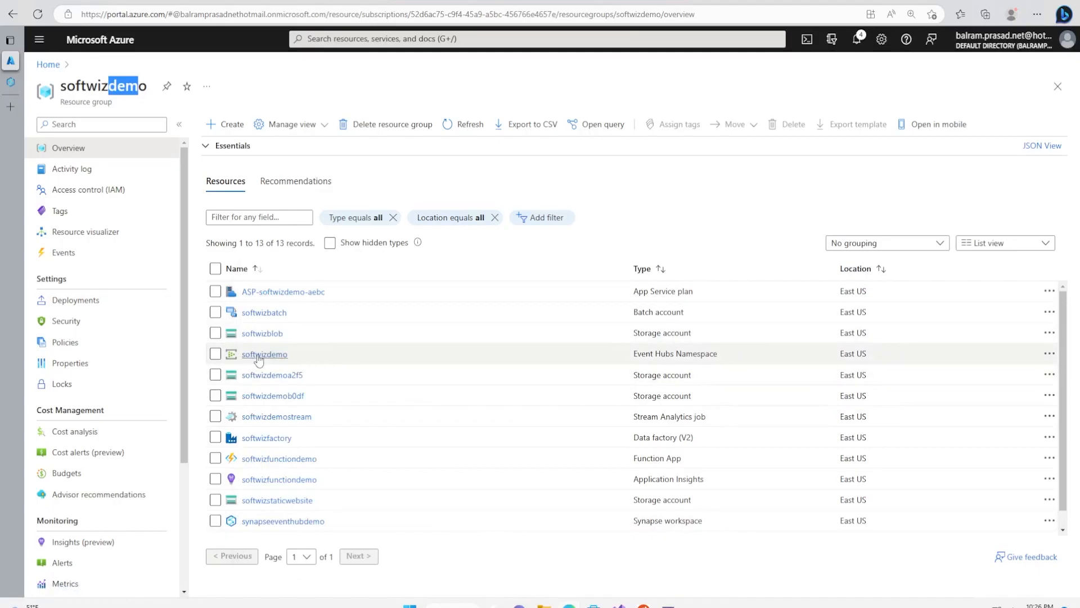
mouse_move(263, 354)
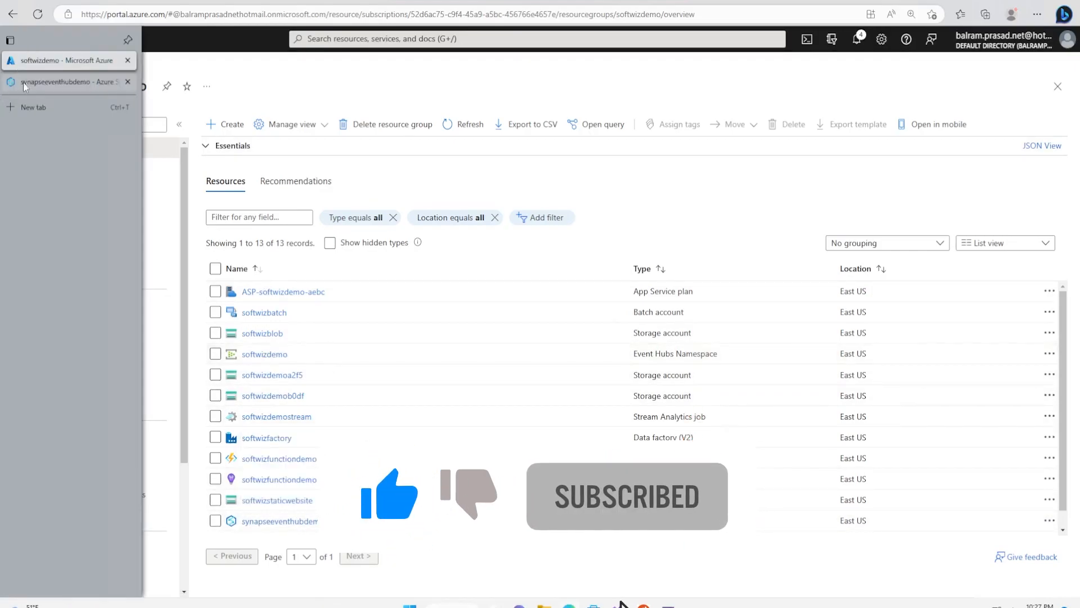
click(62, 81)
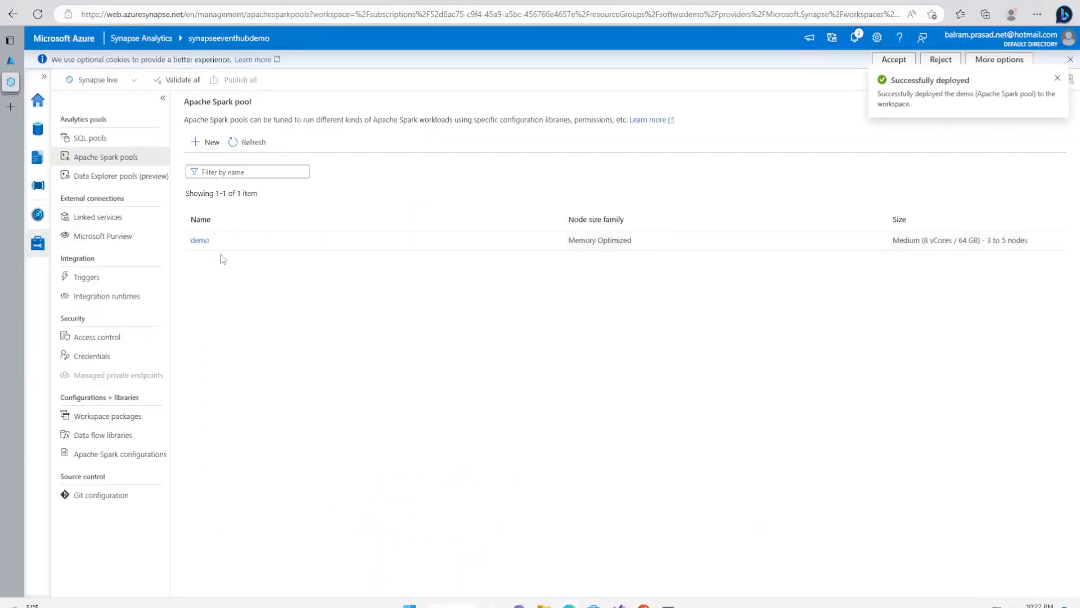
mouse_move(200, 245)
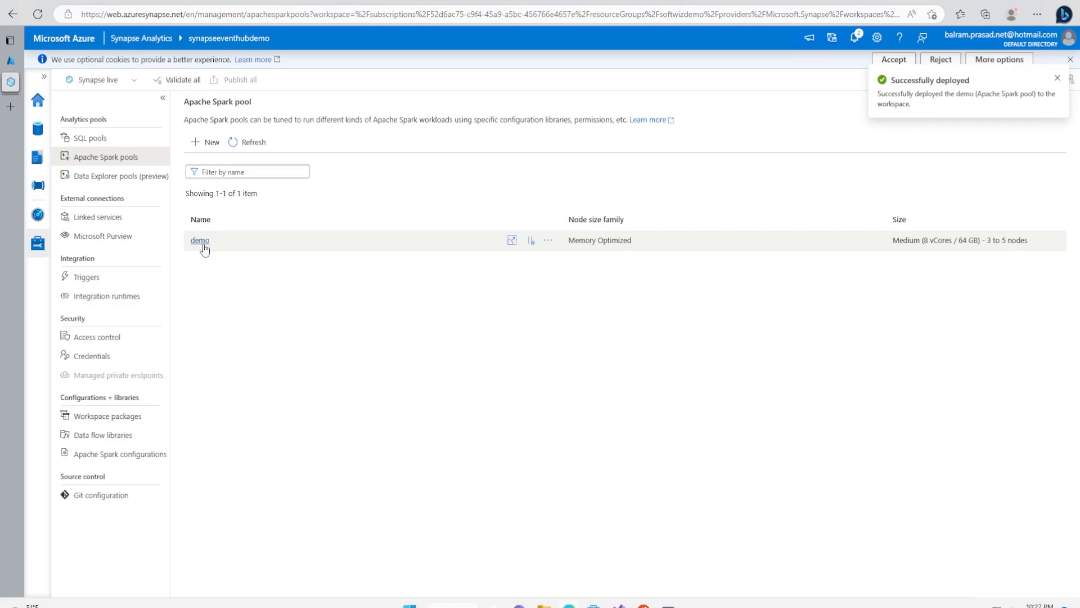
click(1056, 78)
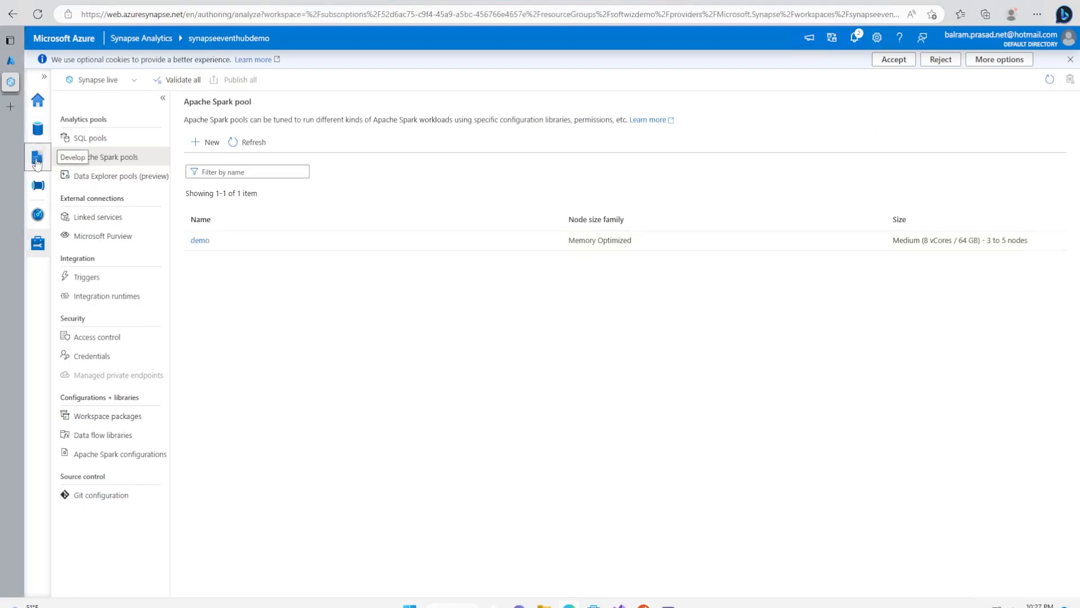
Step: Create a new PySpark notebook from the Develop hub attached to the demo Spark pool
click(37, 157)
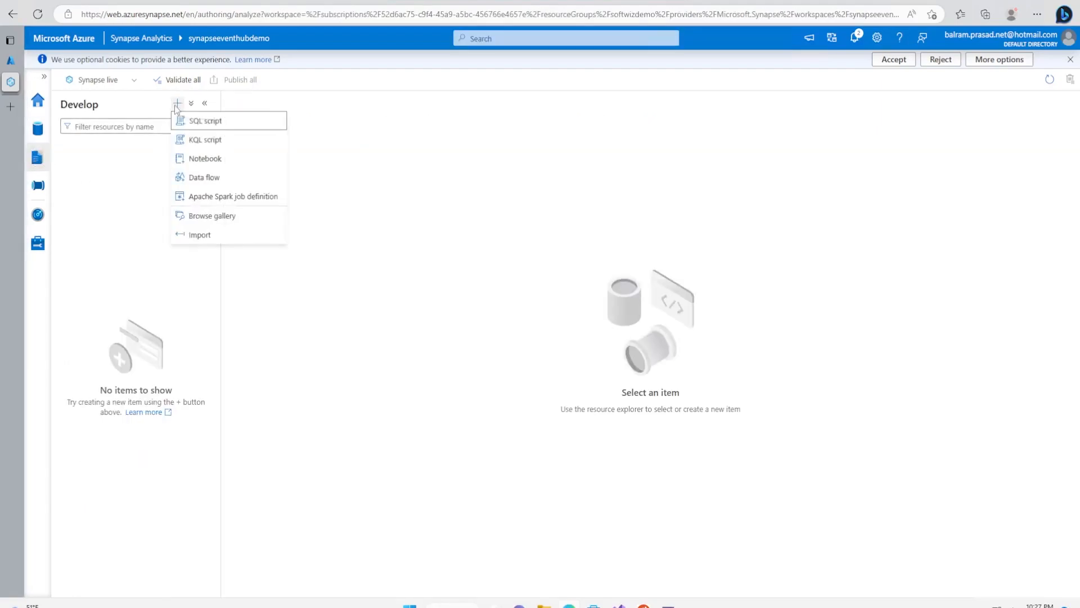
click(205, 158)
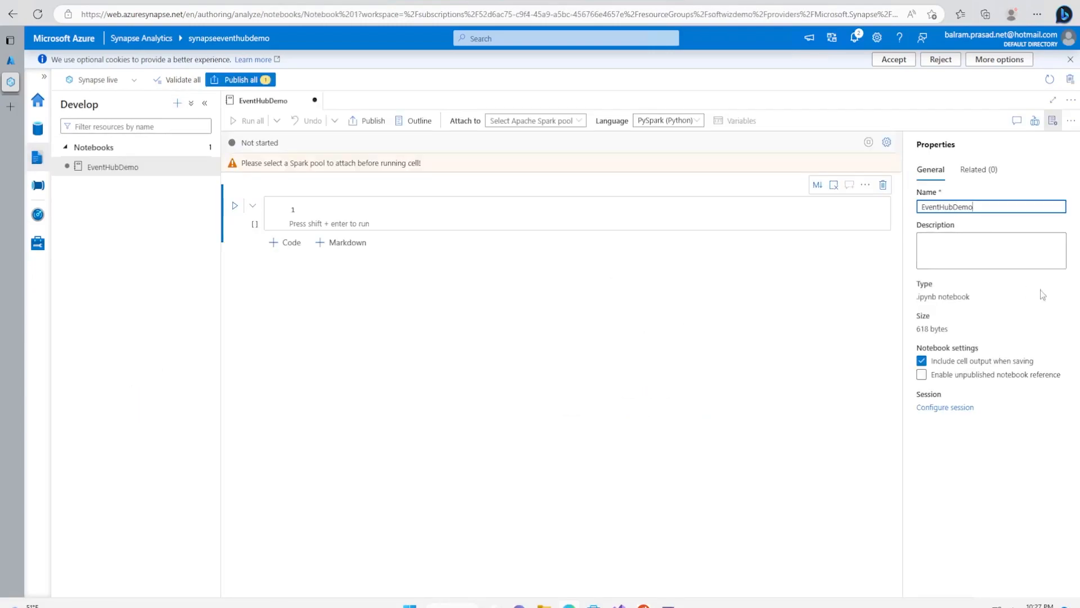
click(534, 120)
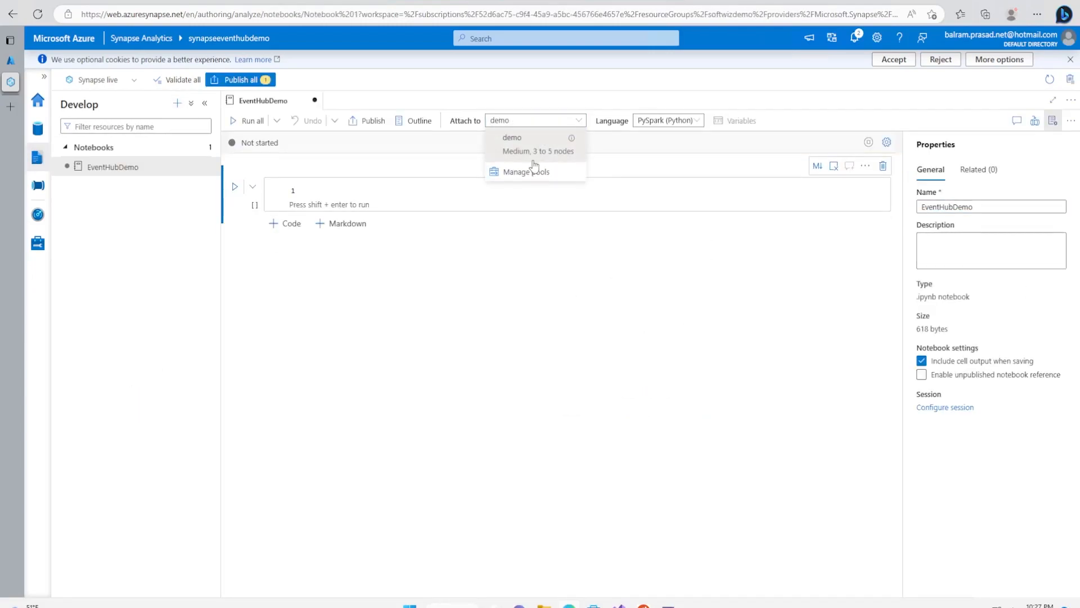
mouse_move(536, 151)
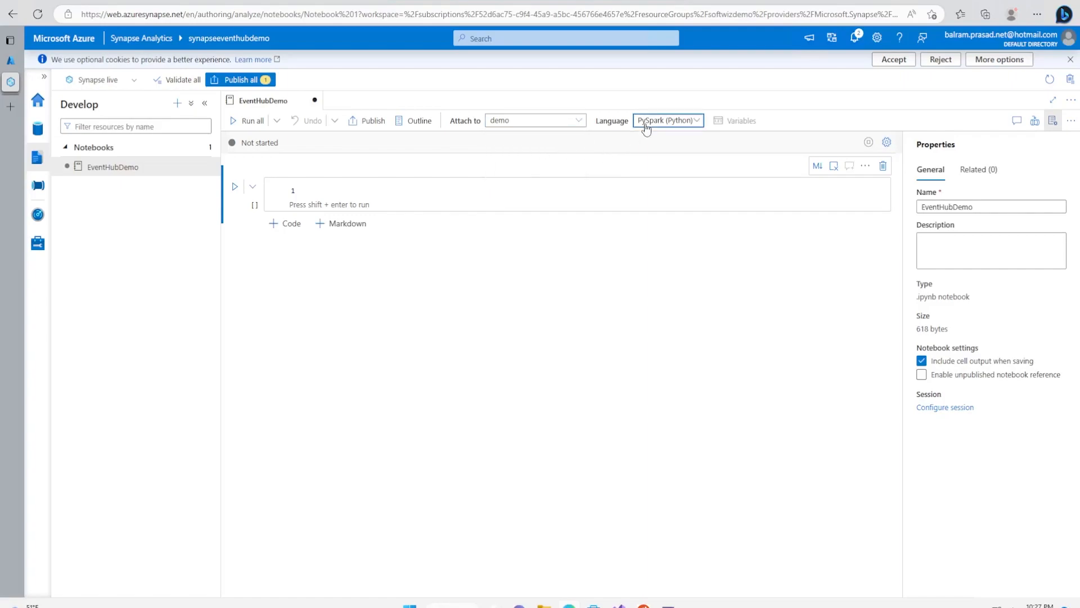
click(667, 121)
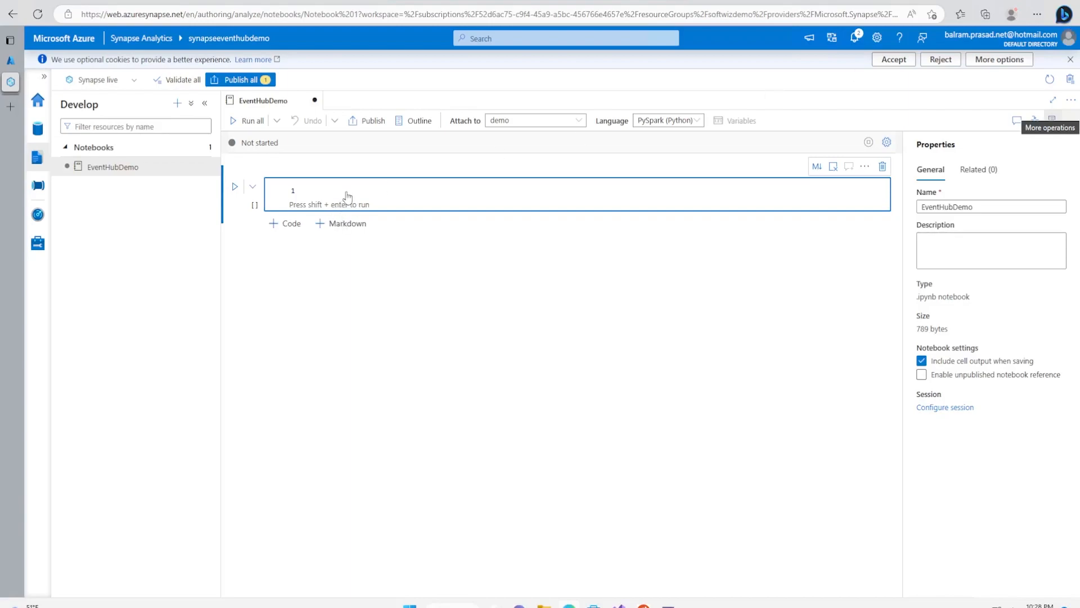
Step: Run '!pip install azure-eventhub' in the first cell on the demo Spark pool
text(!pip install azure-eventhub)
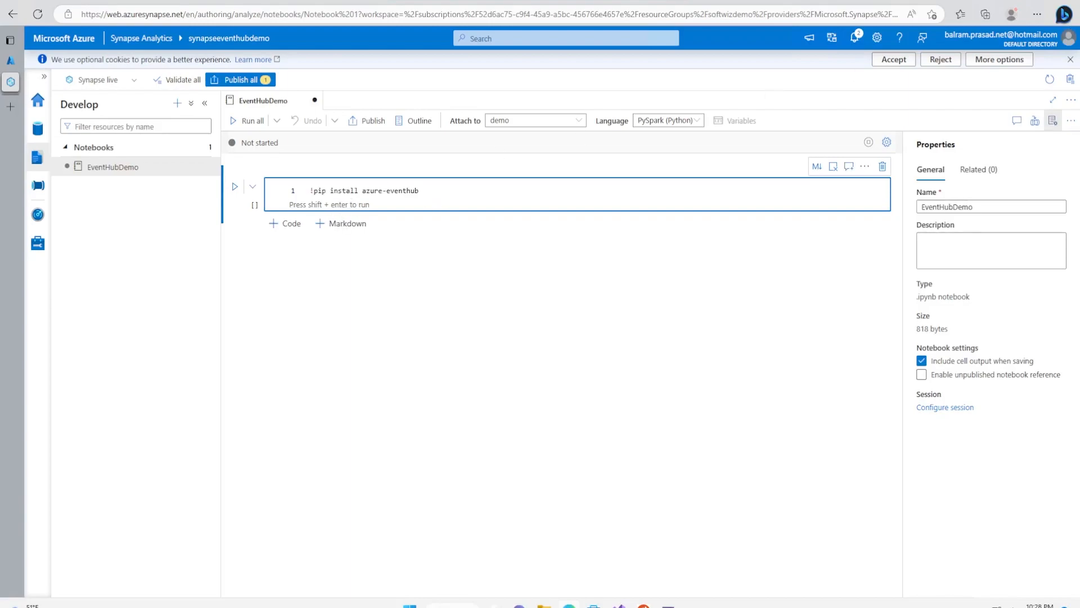
click(234, 186)
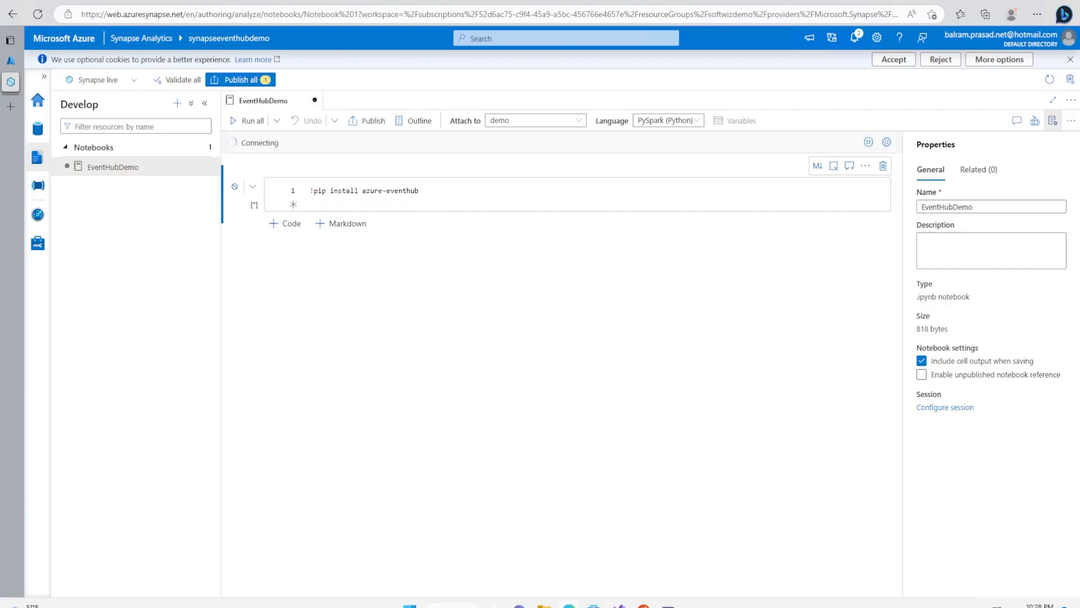
click(252, 120)
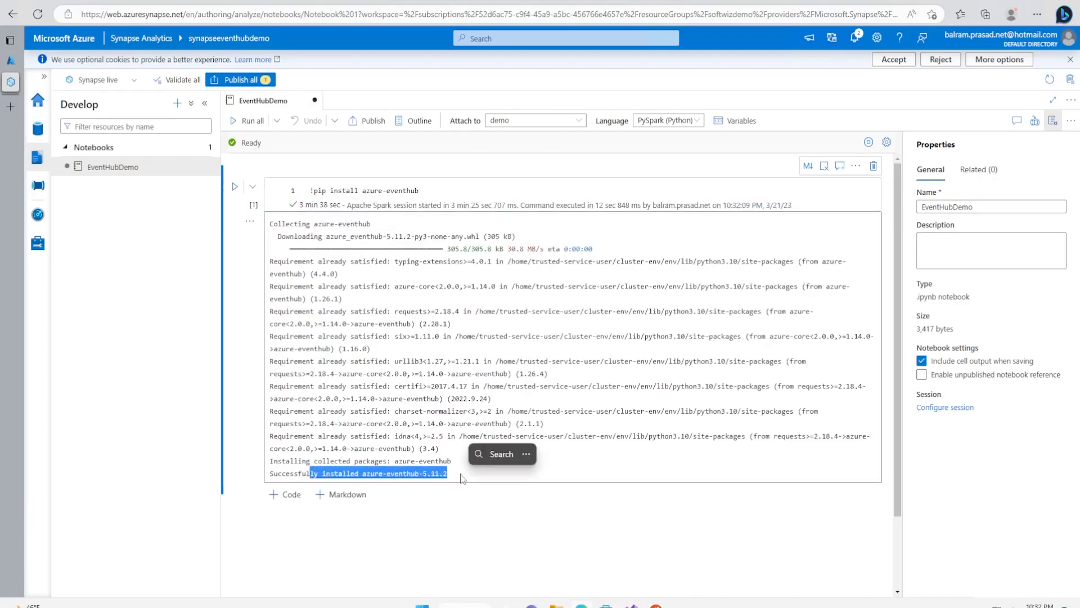
Step: Add an empty second code cell below the install output
click(285, 493)
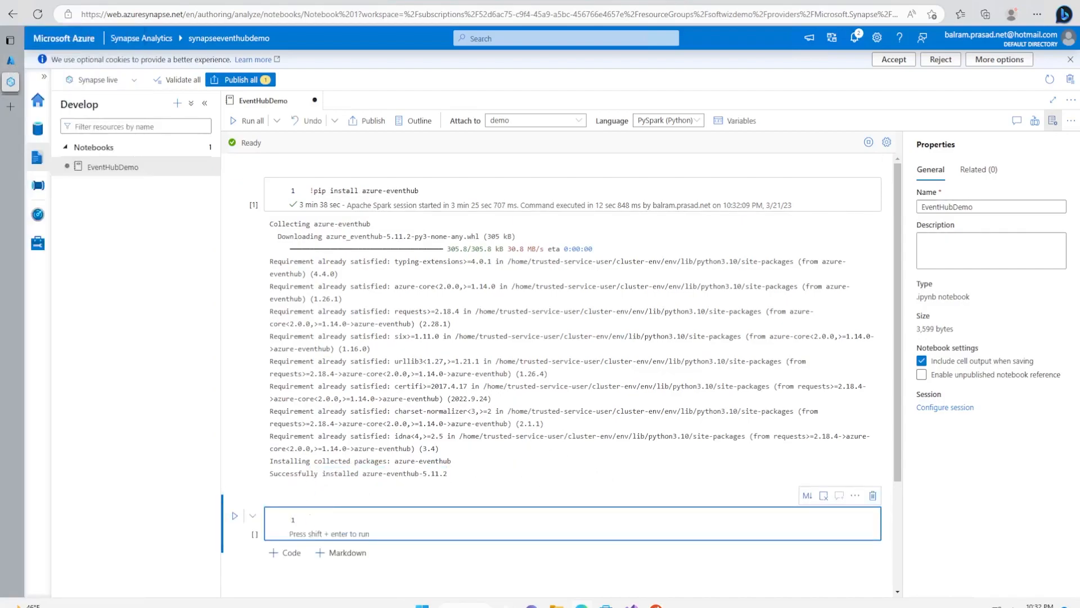
mouse_move(403, 546)
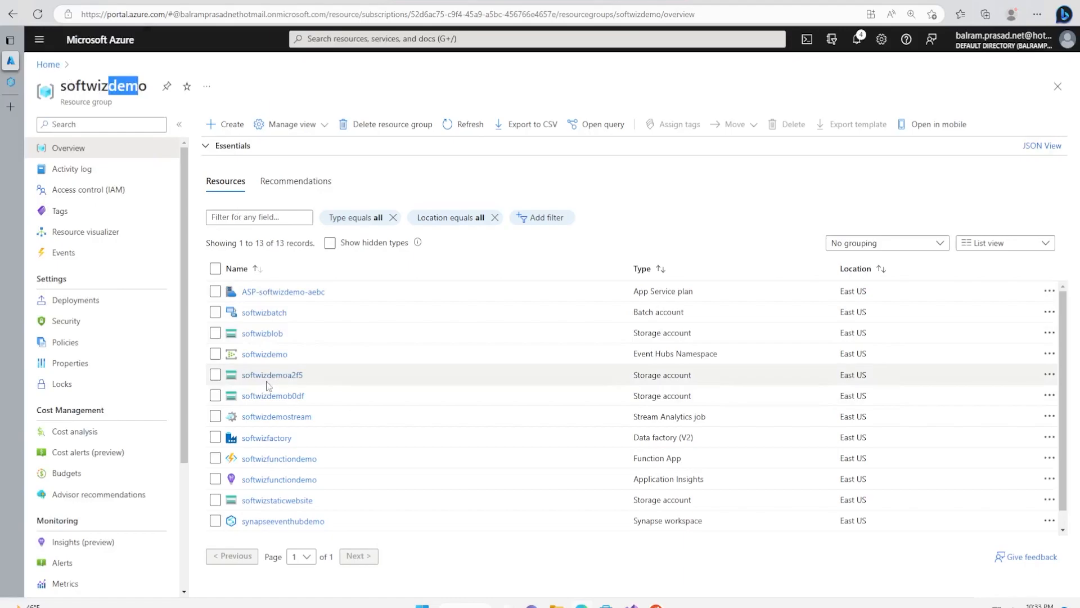
Step: Browse the softwizdemo Event Hubs namespace and its telcodemo event hub
click(264, 353)
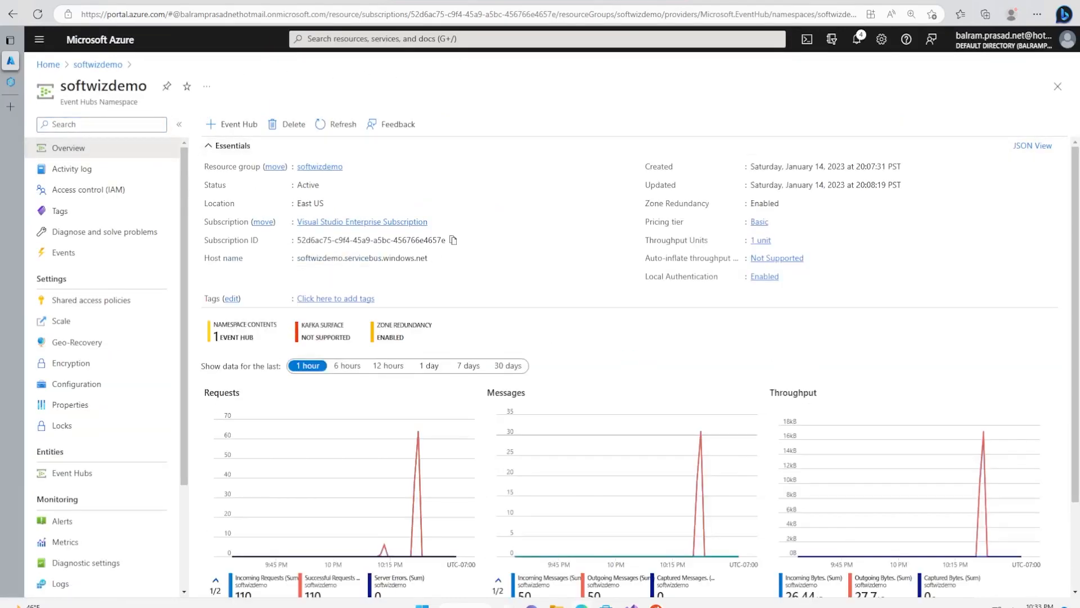
drag(296, 258, 414, 258)
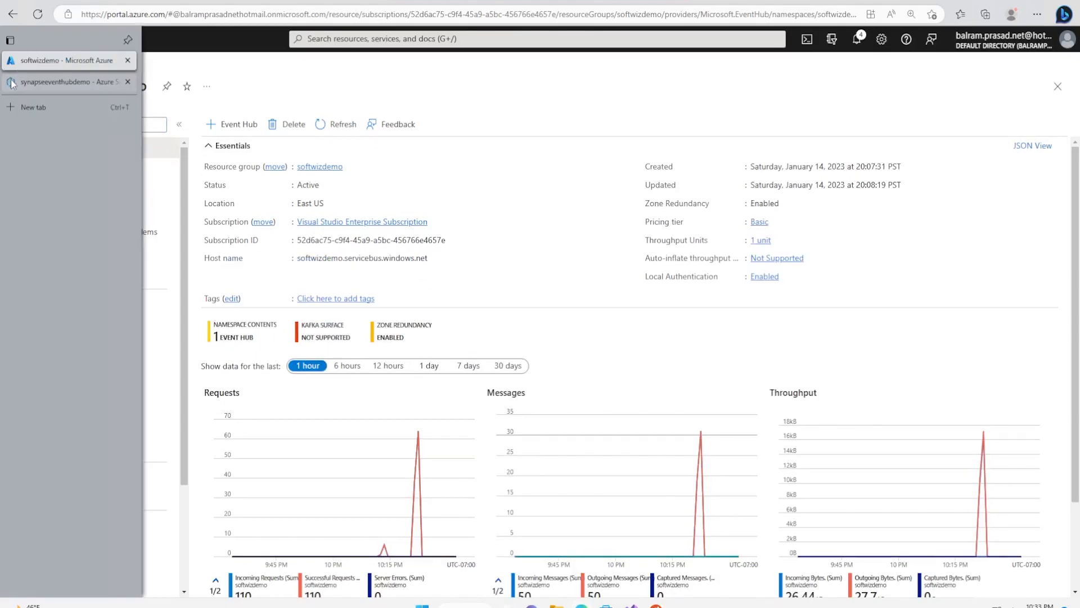
click(66, 81)
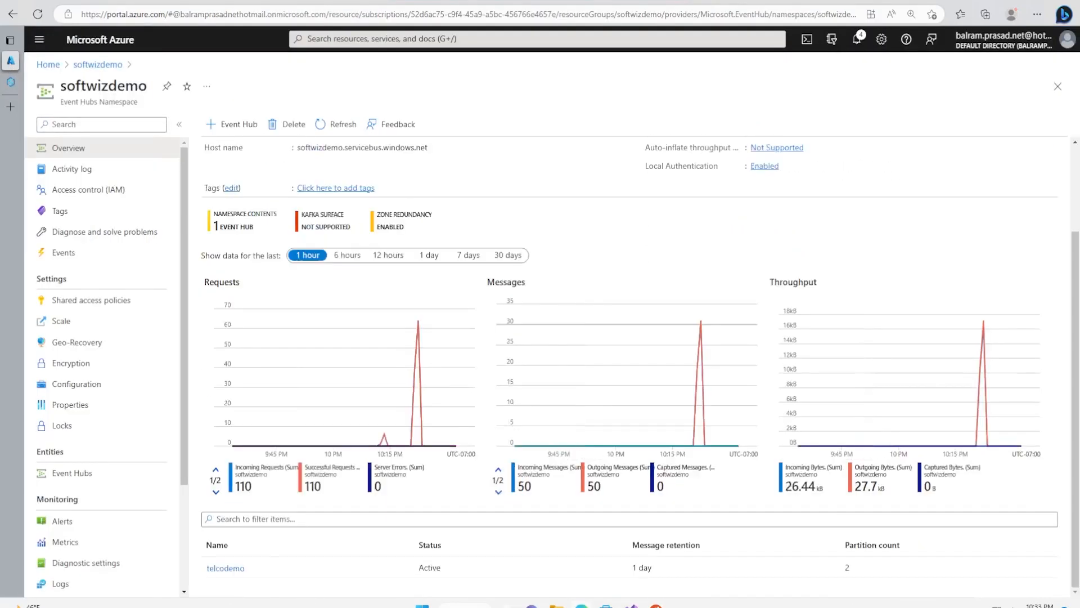
click(224, 567)
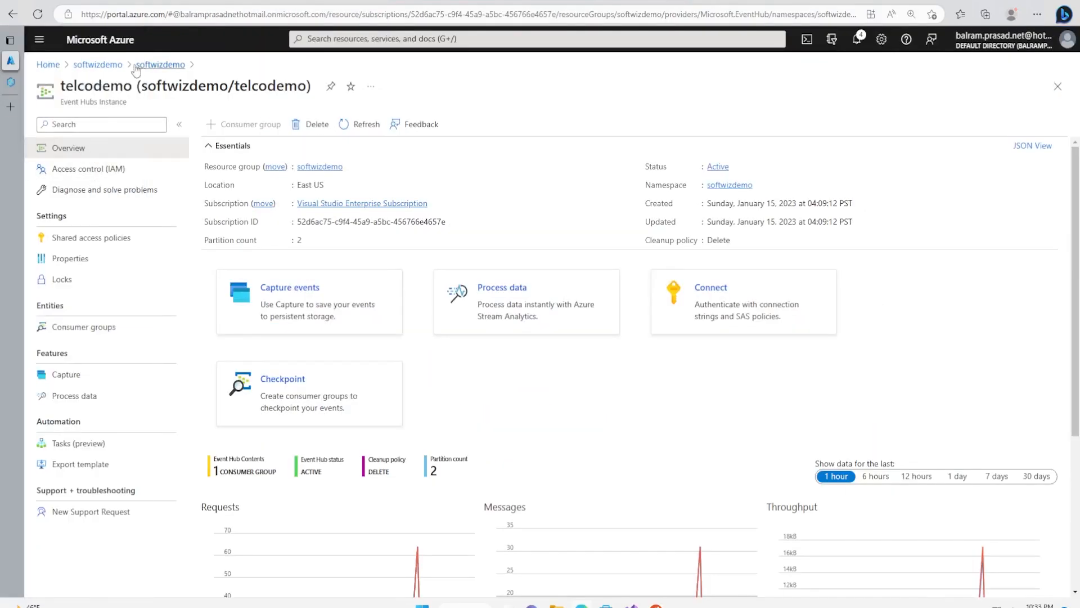
click(160, 64)
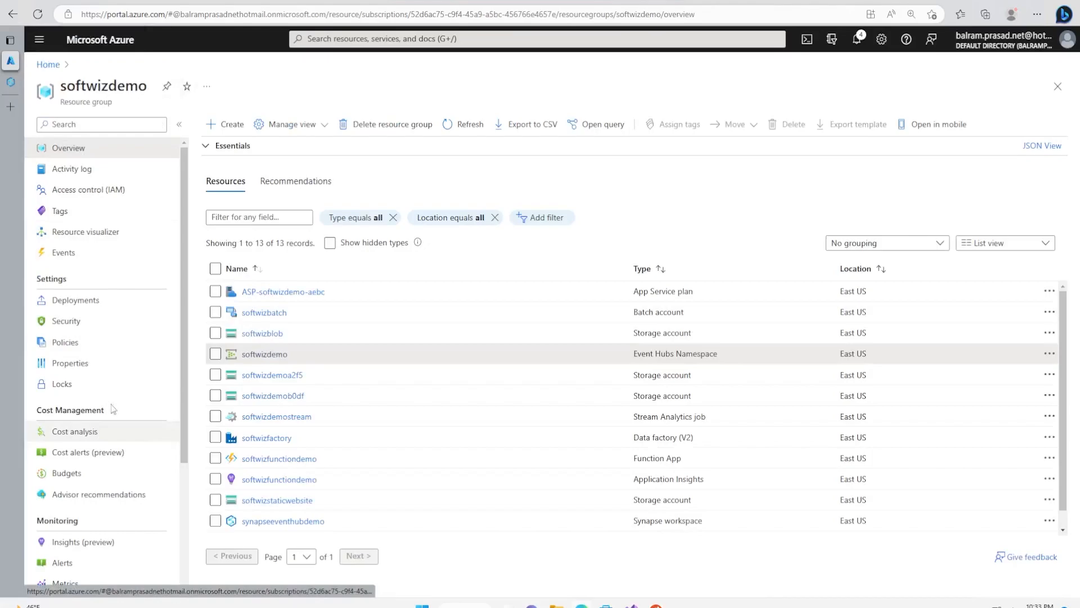
Step: View the keys of the listen shared access policy on the softwizdemo namespace
click(264, 353)
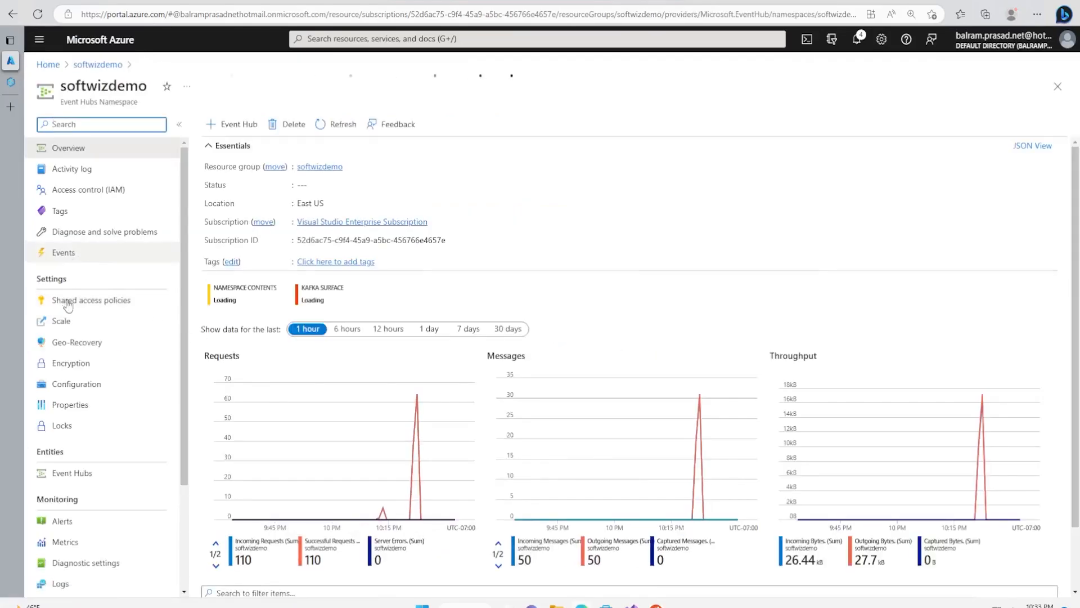
click(90, 300)
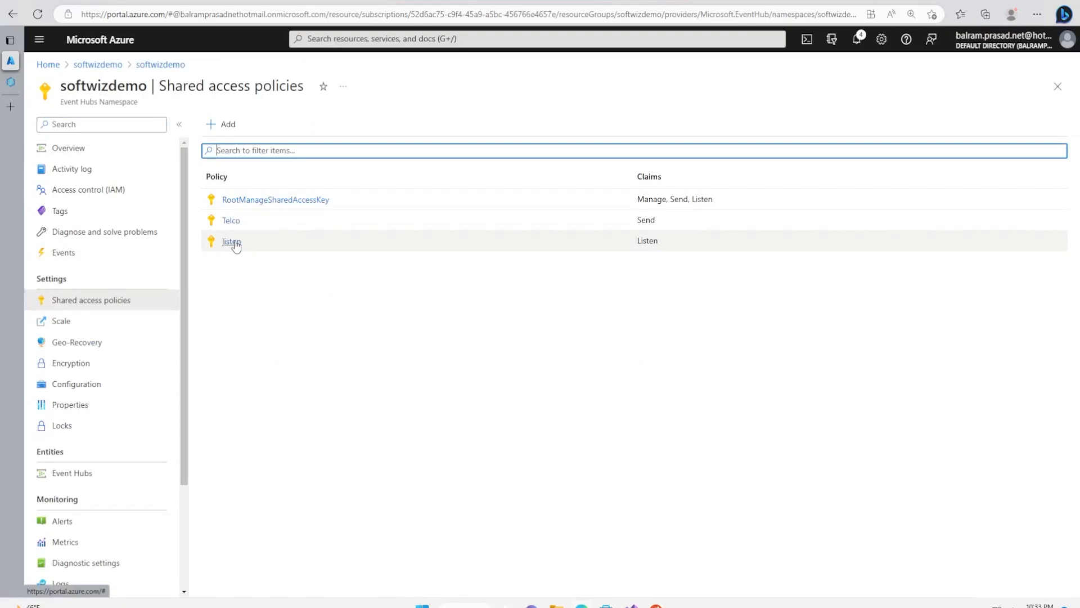
click(231, 242)
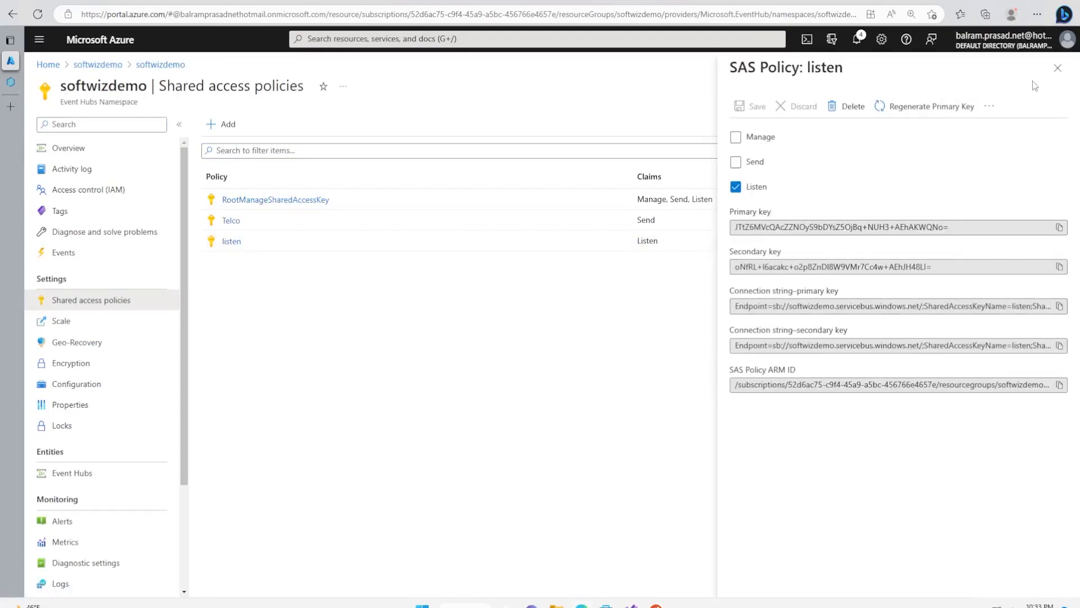
click(222, 123)
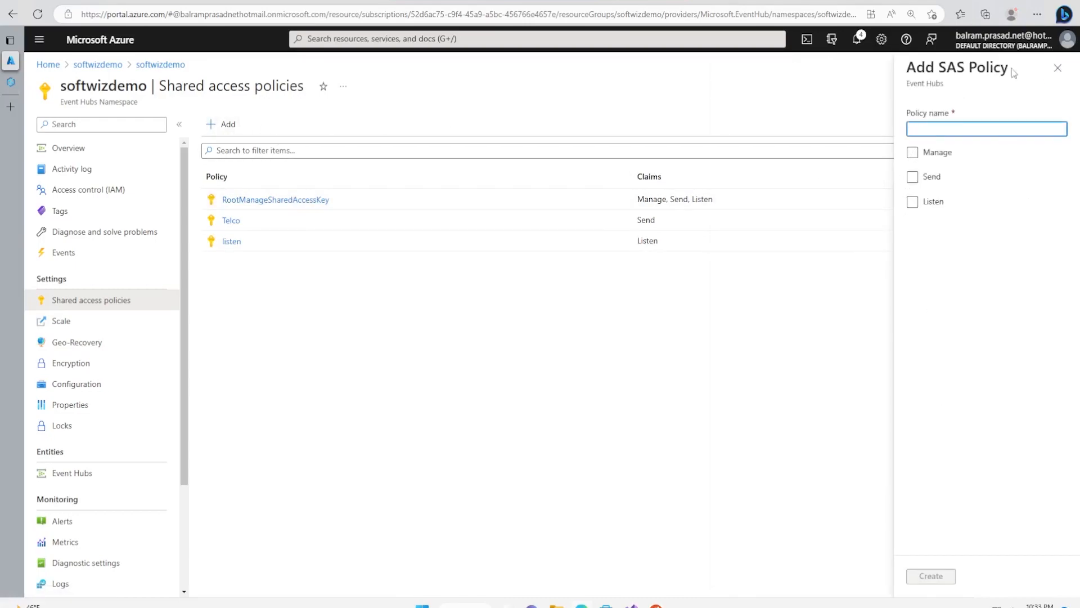
click(1057, 68)
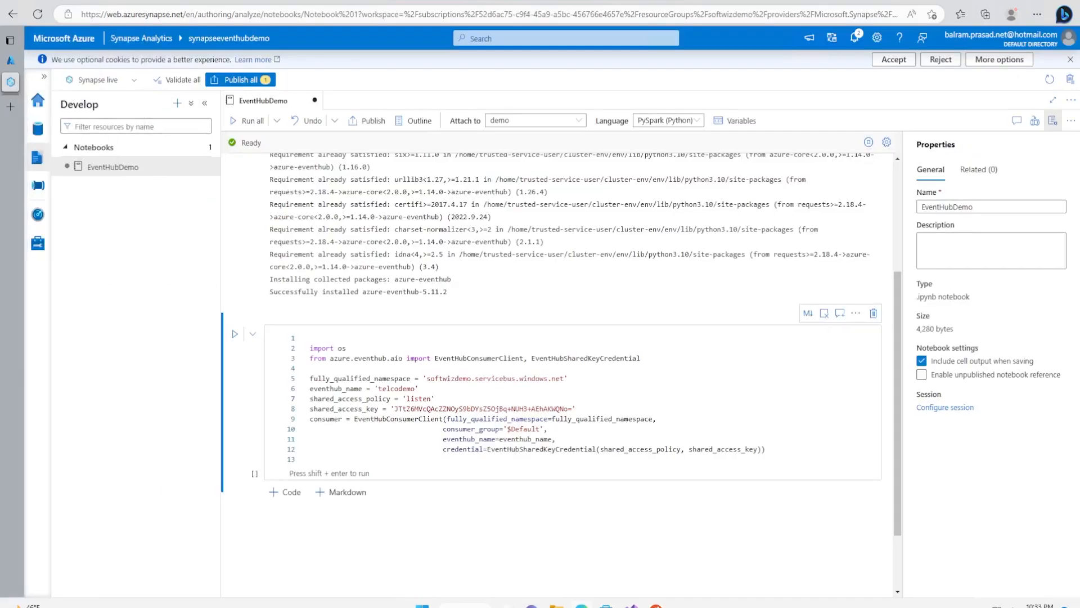
Step: Run the EventHubConsumerClient cell and begin an async on_event(partition_context, event) handler in a new cell
click(357, 398)
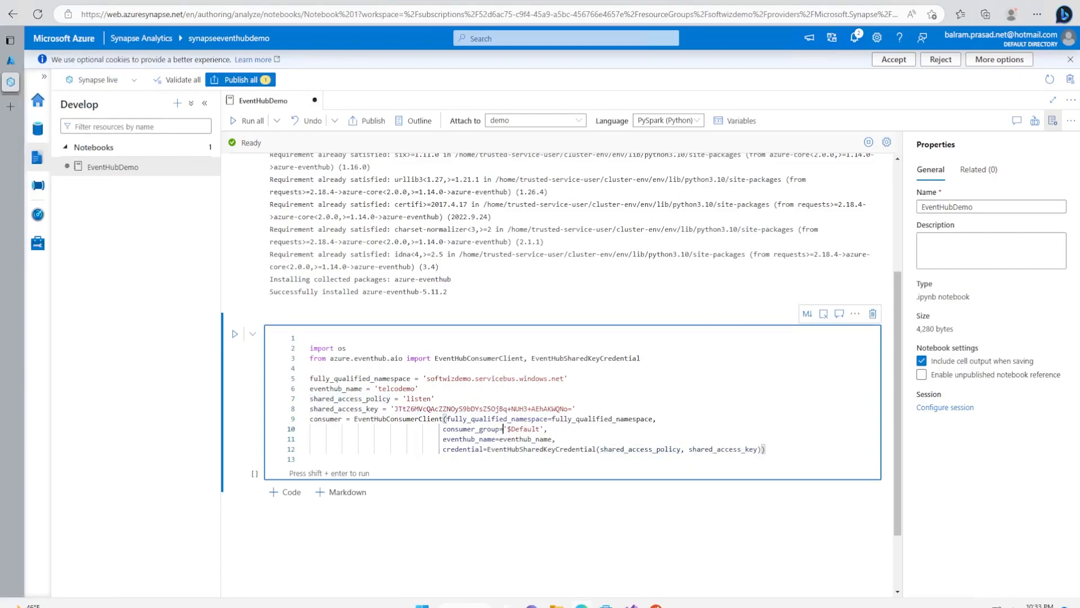
double_click(397, 418)
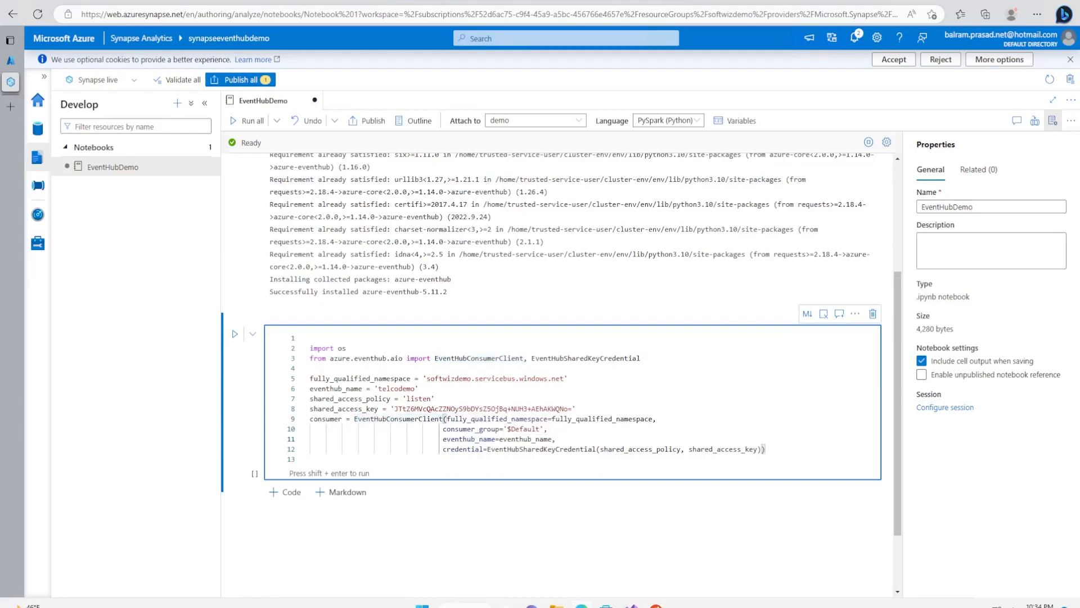
click(234, 334)
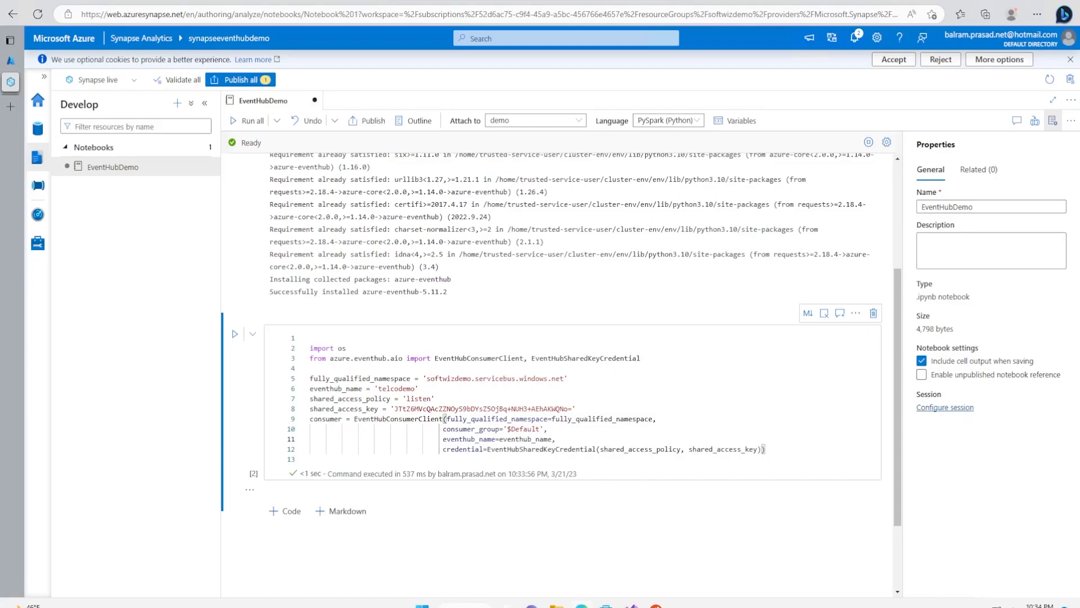
click(285, 435)
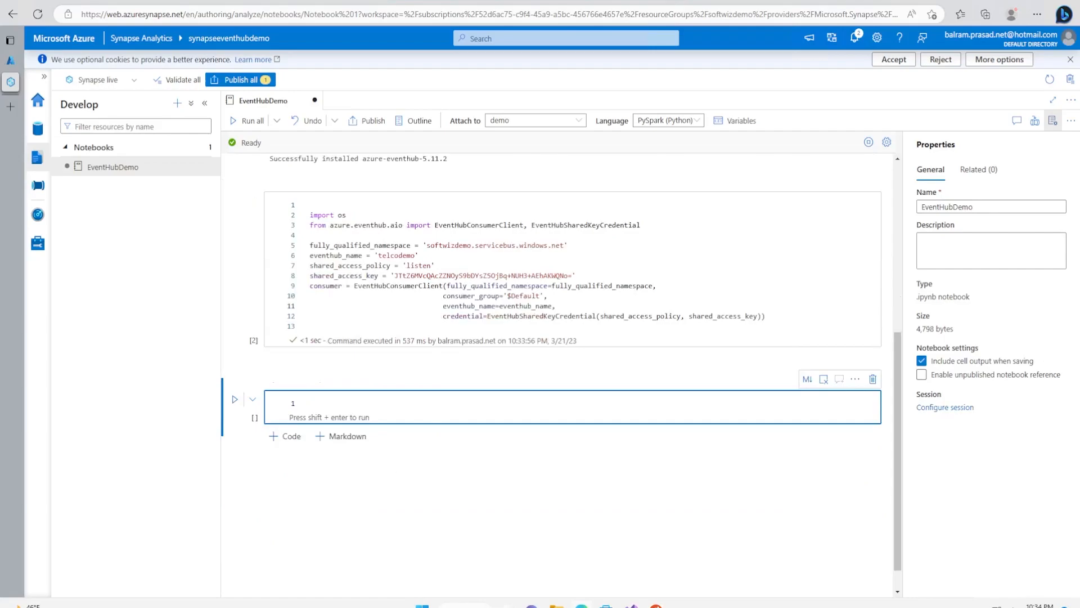
text(async def on_event(partition_context, event):)
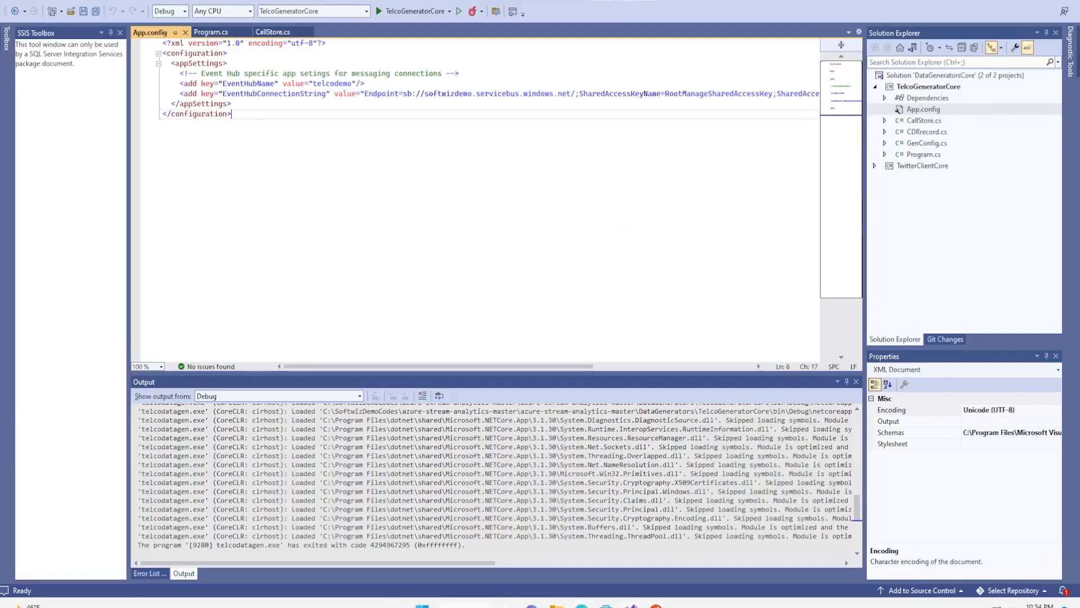
click(554, 93)
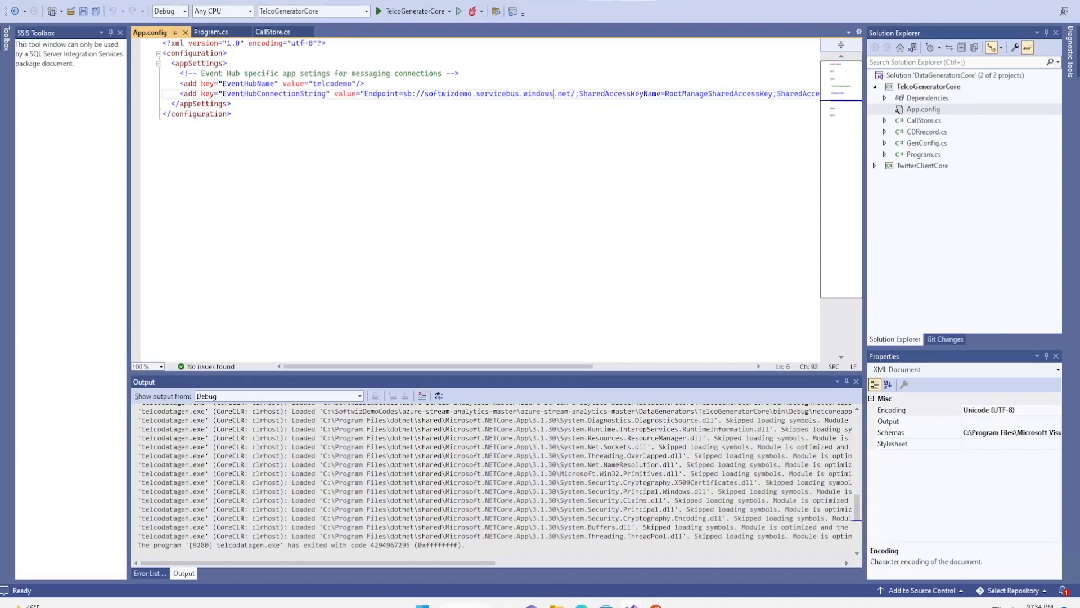
drag(446, 93, 553, 93)
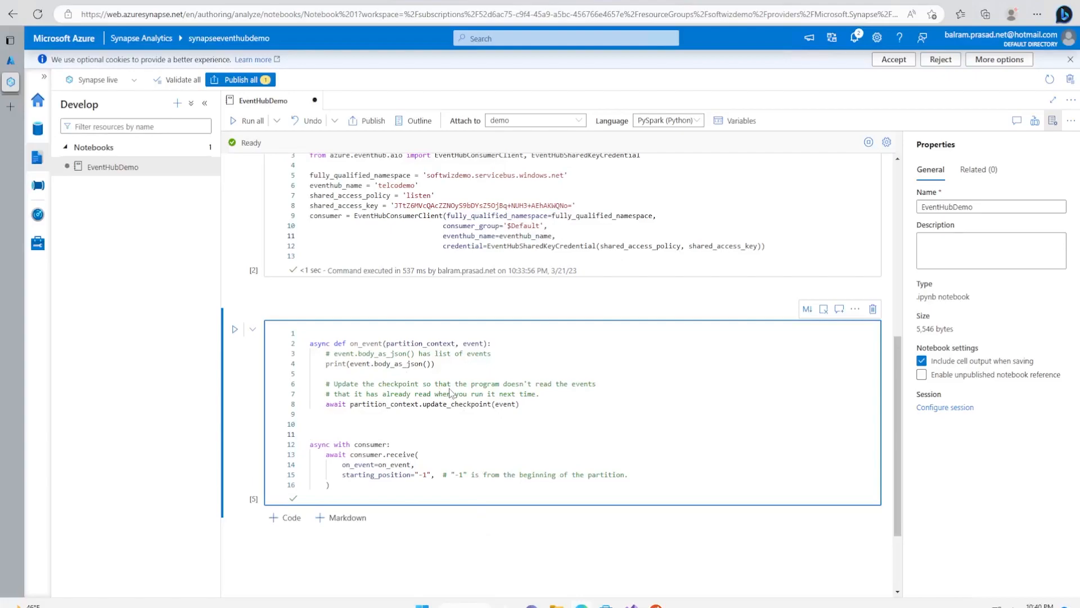
mouse_move(436, 478)
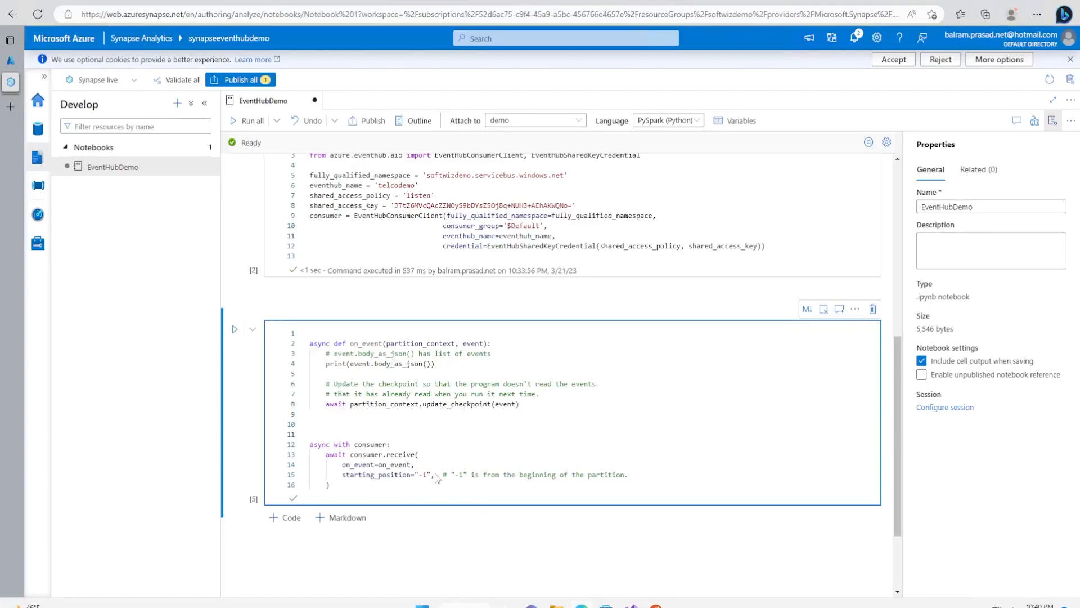
mouse_move(456, 385)
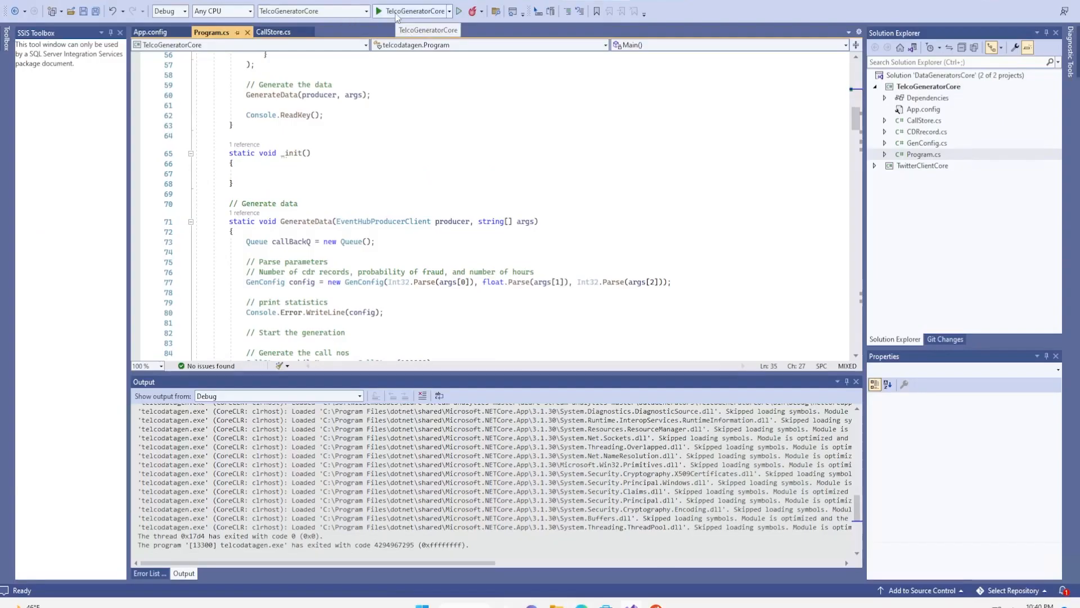
Step: Start the TelcoGeneratorCore call-record generator from the toolbar
click(380, 11)
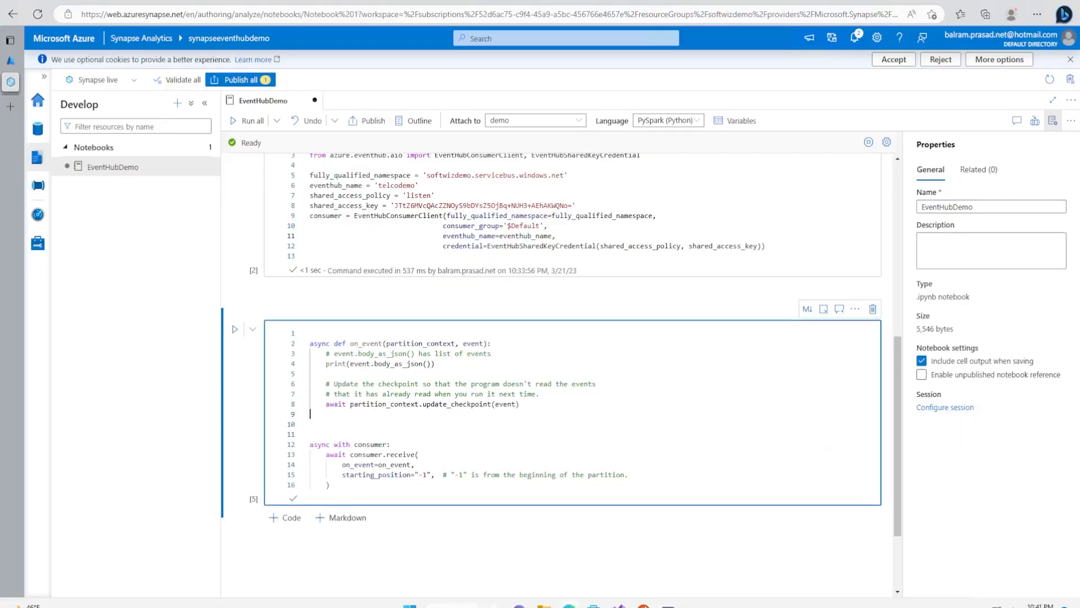
Step: Run the receive loop cell and expand the full streamed call-record JSON output
click(234, 329)
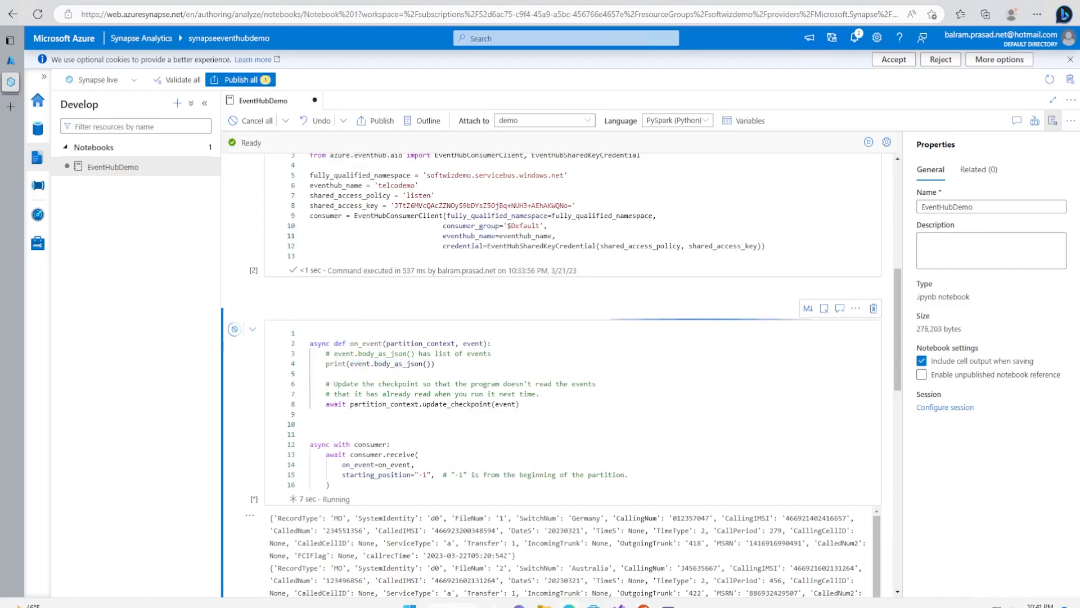
scroll(down, 3)
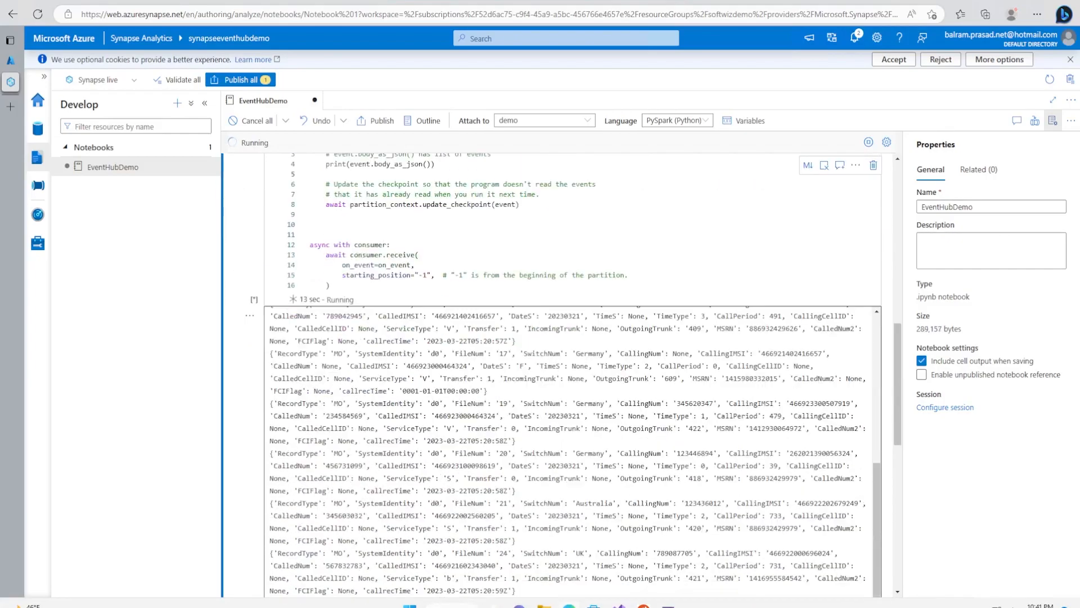
scroll(down, 3)
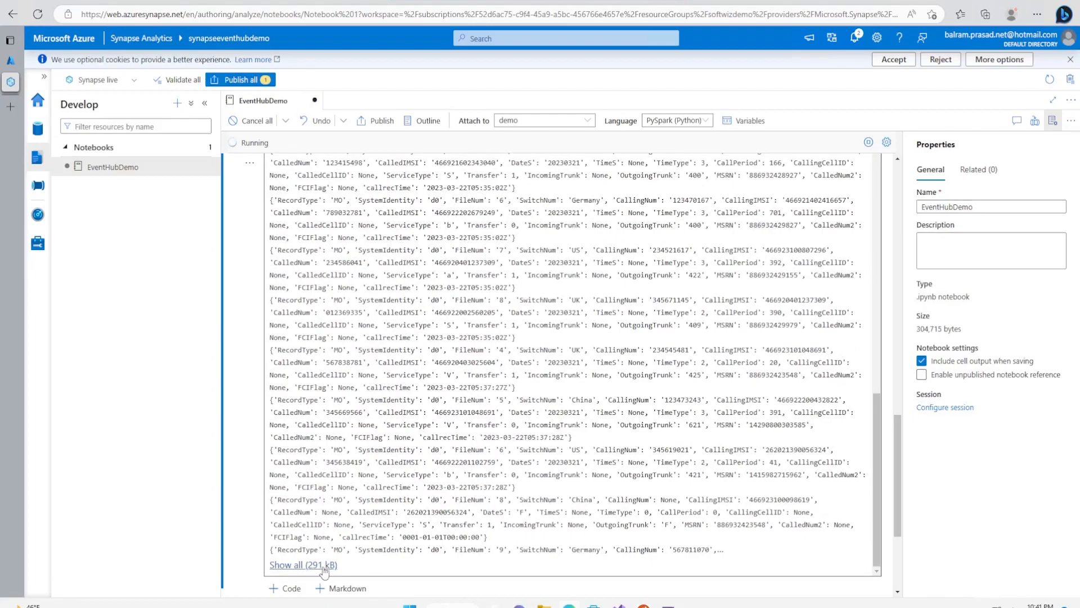
click(303, 564)
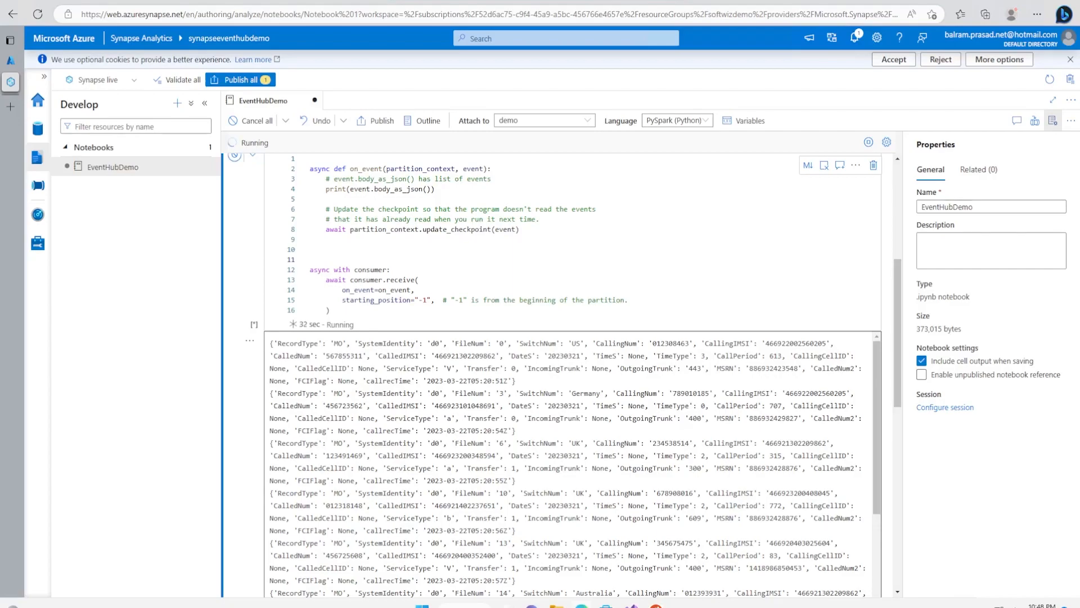
mouse_move(668, 405)
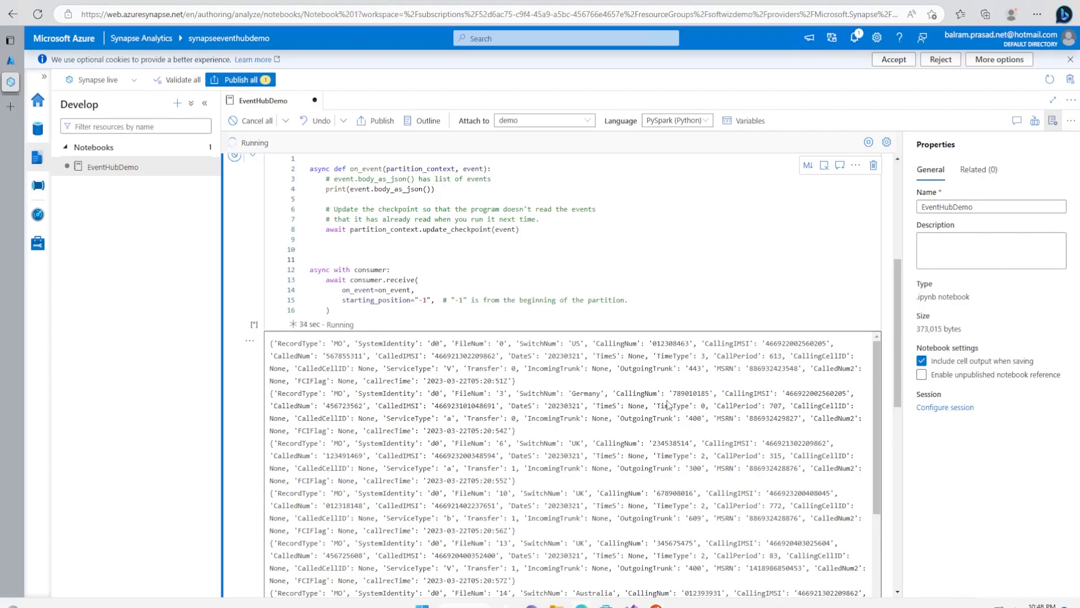